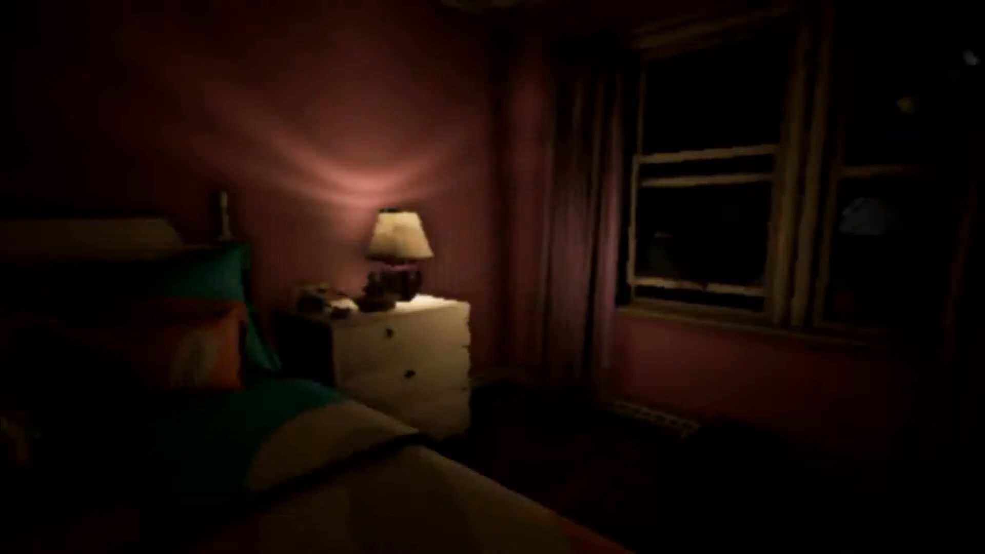
mouse_move(492, 277)
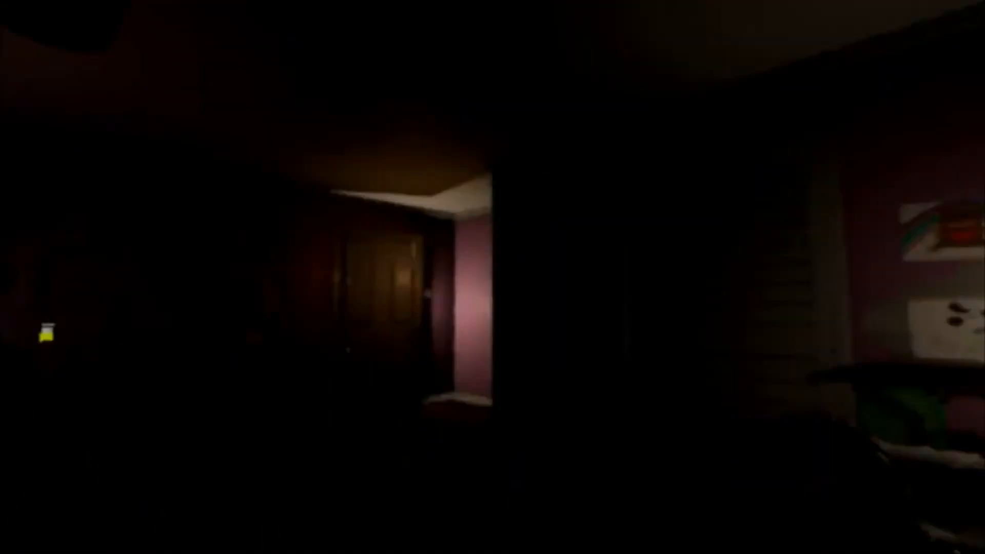